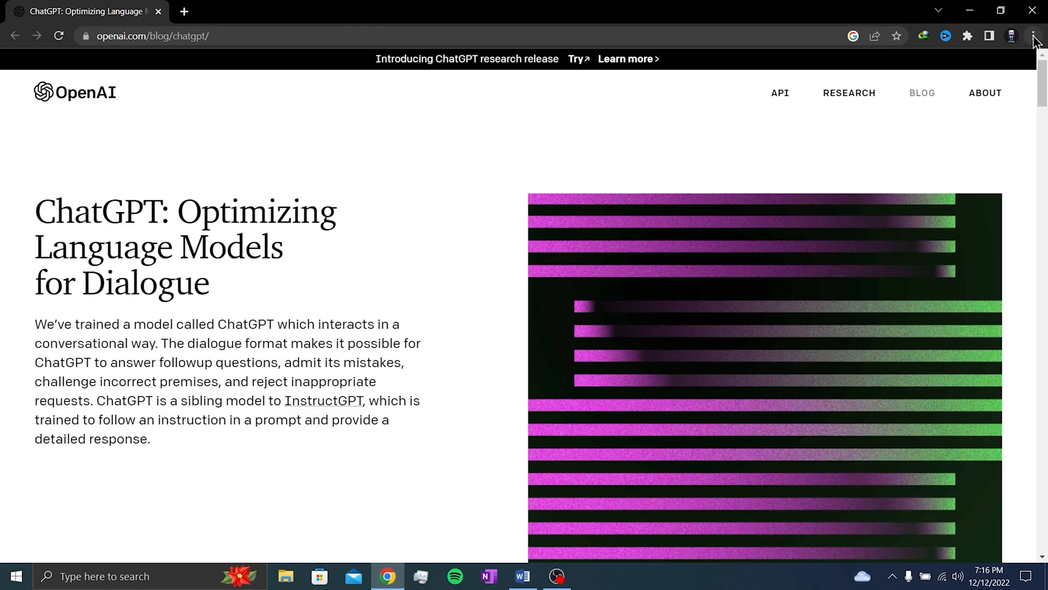
Open See all site data and permissions under Privacy and security's cookies settings.
{"action": "left_click", "coordinate": [1034, 35]}
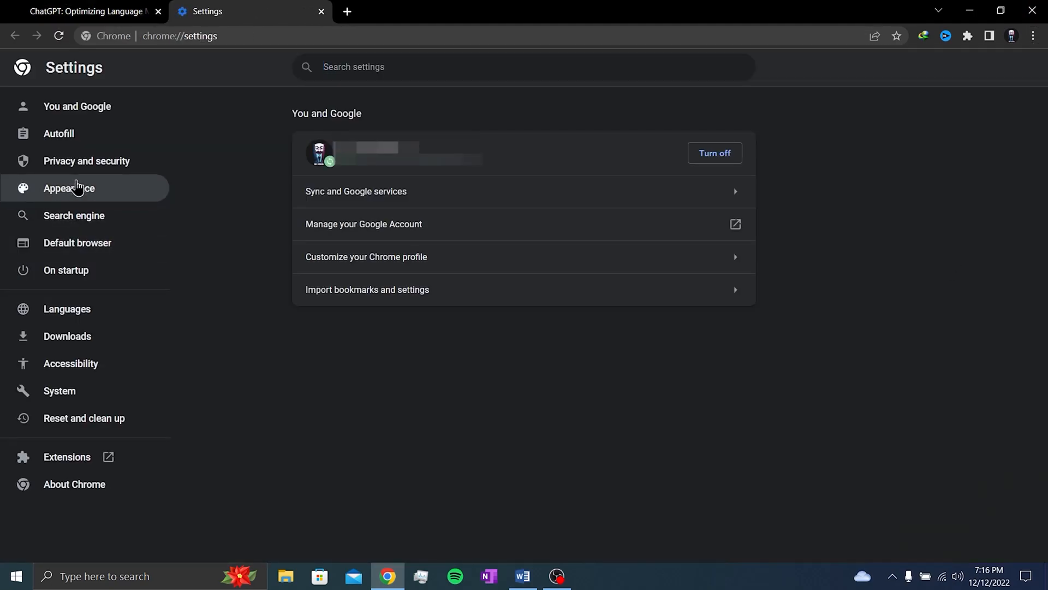
{"action": "left_click", "coordinate": [86, 161]}
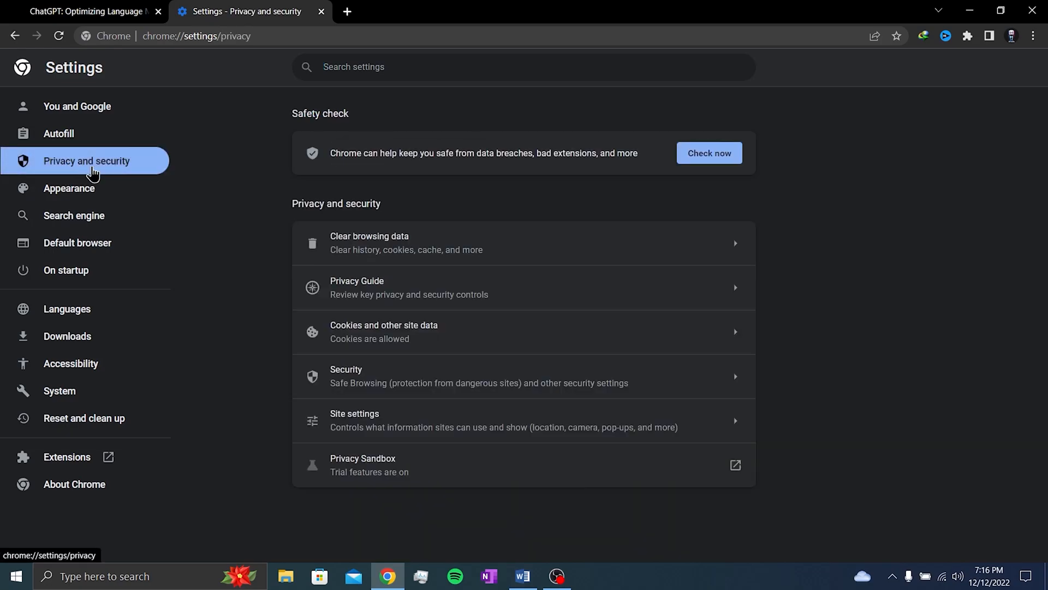
{"action": "mouse_move", "coordinate": [415, 340]}
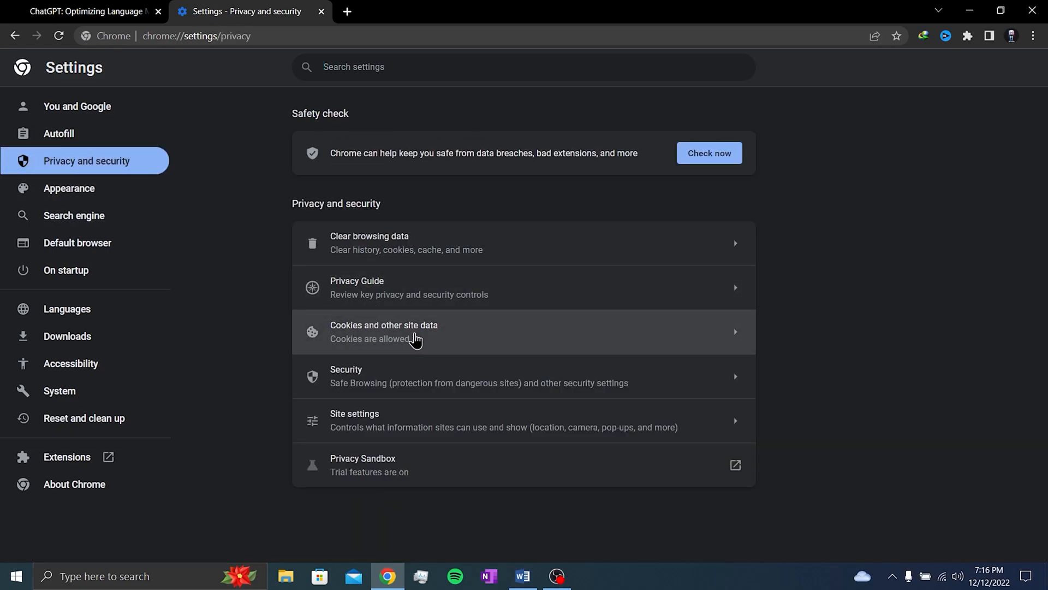
{"action": "left_click", "coordinate": [384, 332]}
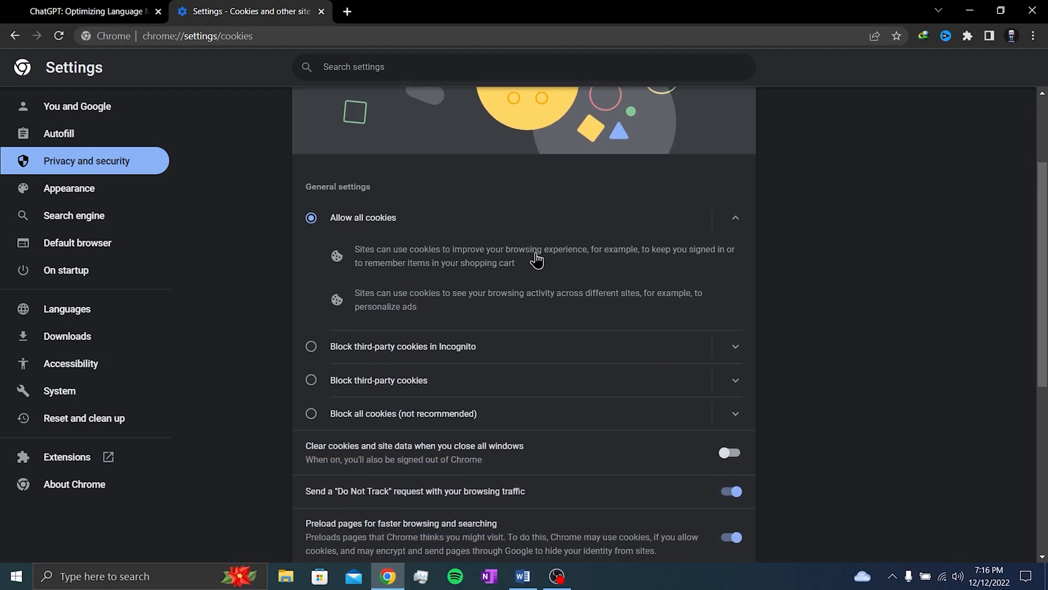
{"action": "scroll", "scroll_direction": "down", "scroll_amount": 3}
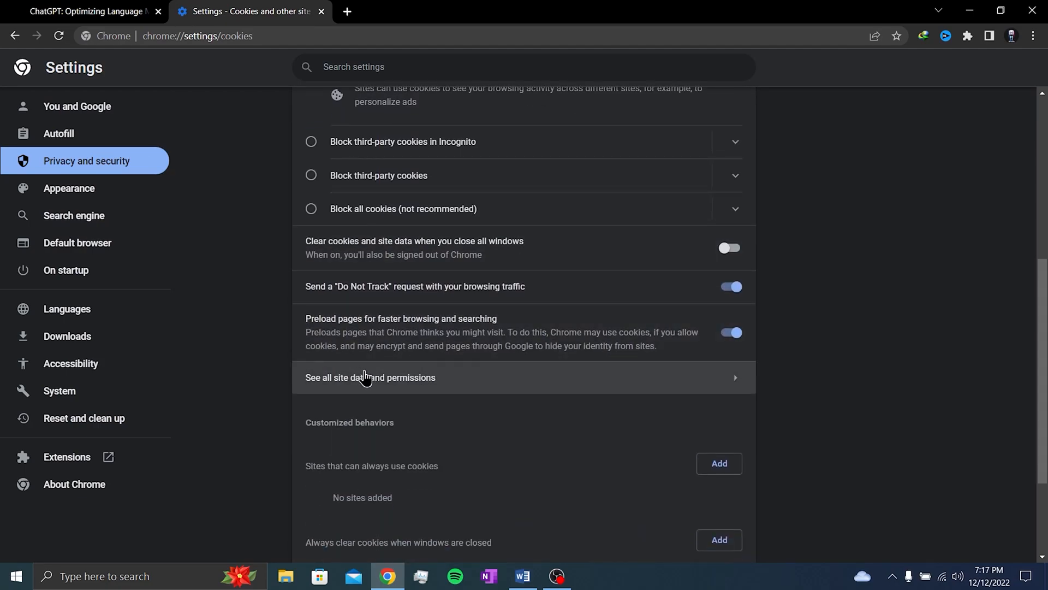
{"action": "left_click", "coordinate": [370, 378]}
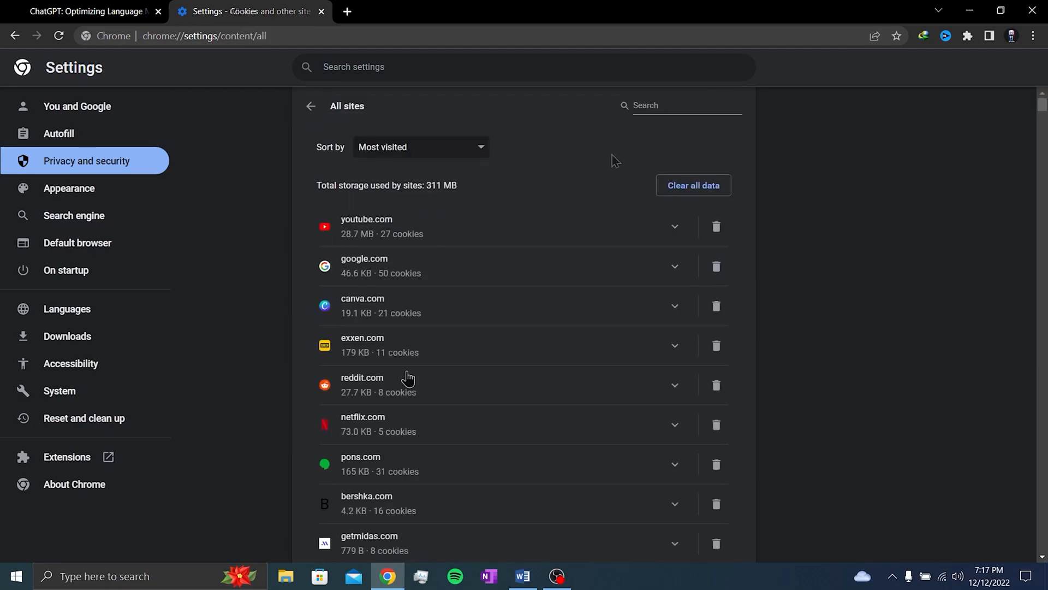
Filter sites by 'open', clear openai.com's stored data and cookies, and return to ChatGPT.
{"action": "type", "text": "openai"}
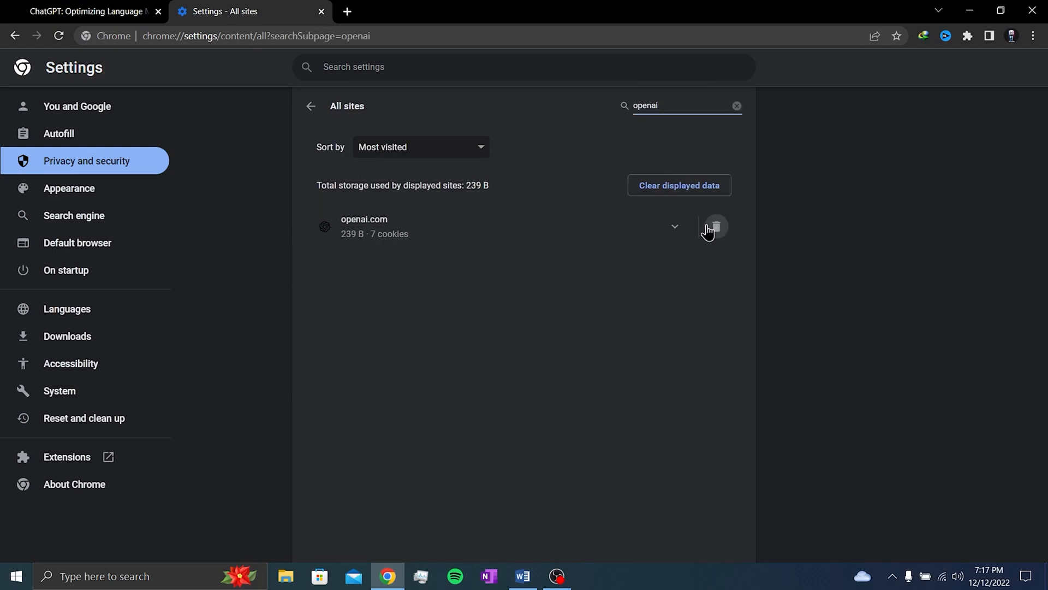
{"action": "left_click", "coordinate": [716, 227]}
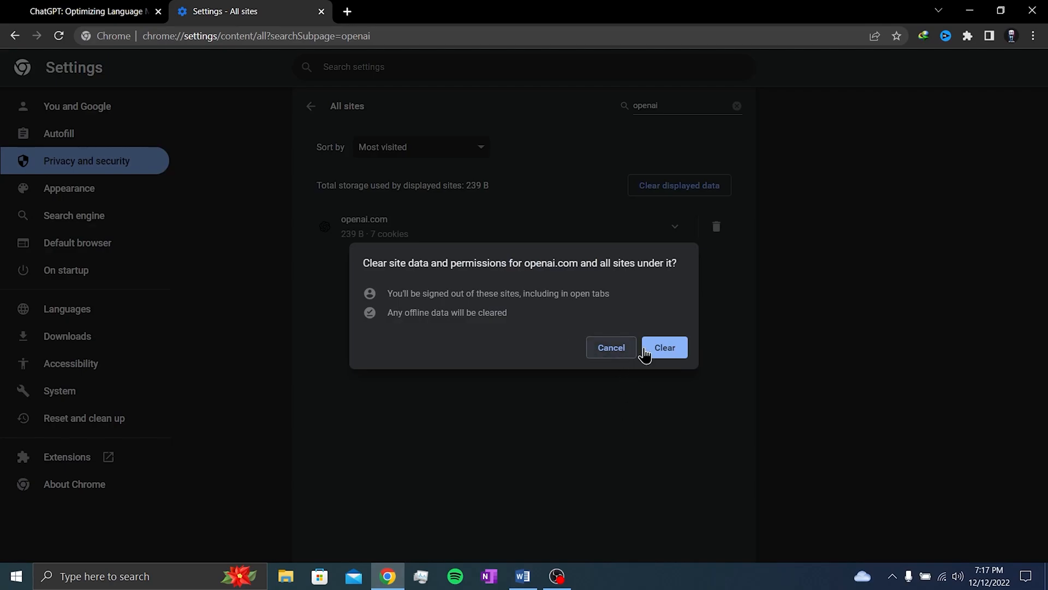
{"action": "left_click", "coordinate": [664, 348]}
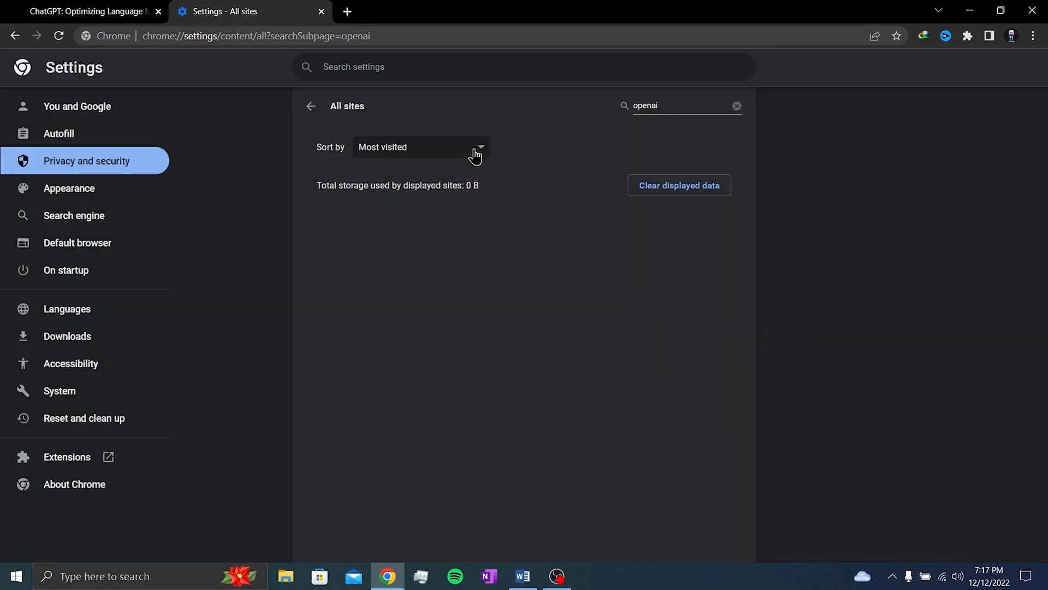
{"action": "left_click", "coordinate": [82, 11]}
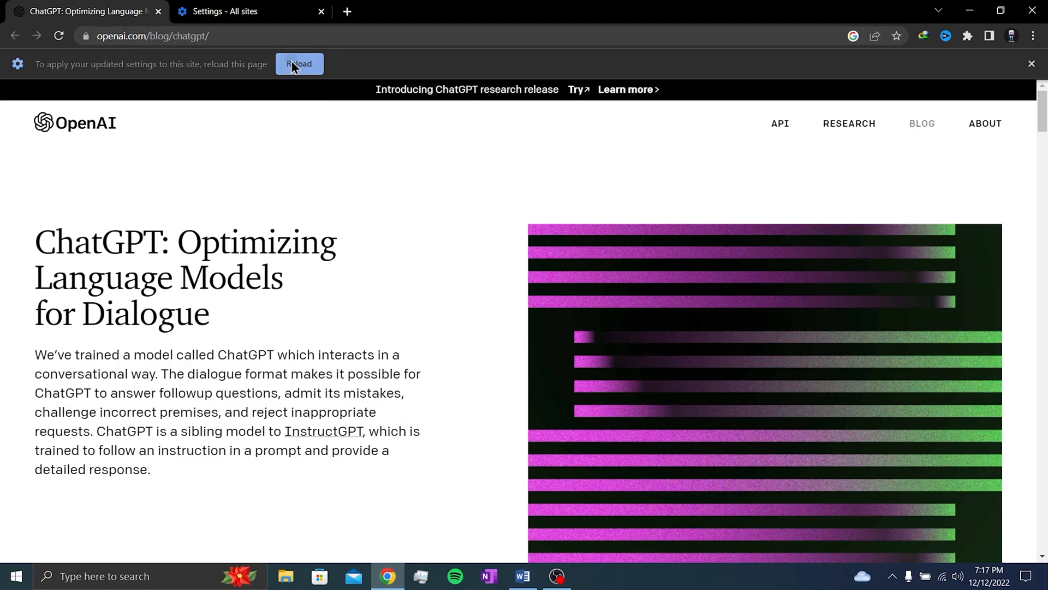
Reload the OpenAI ChatGPT blog page to apply the cleared site data.
{"action": "left_click", "coordinate": [300, 63]}
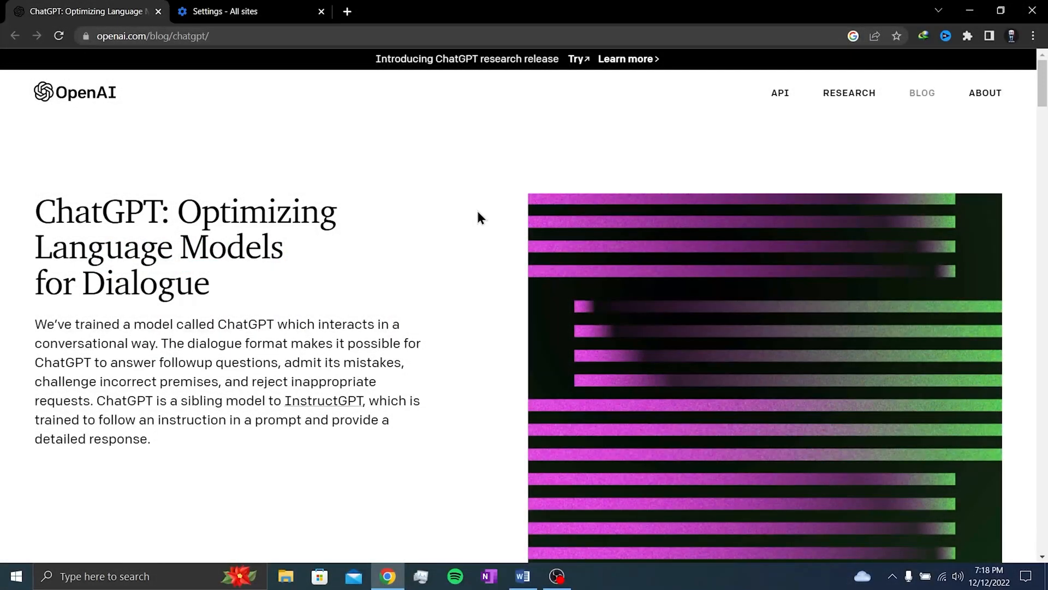
{"action": "left_click", "coordinate": [321, 11]}
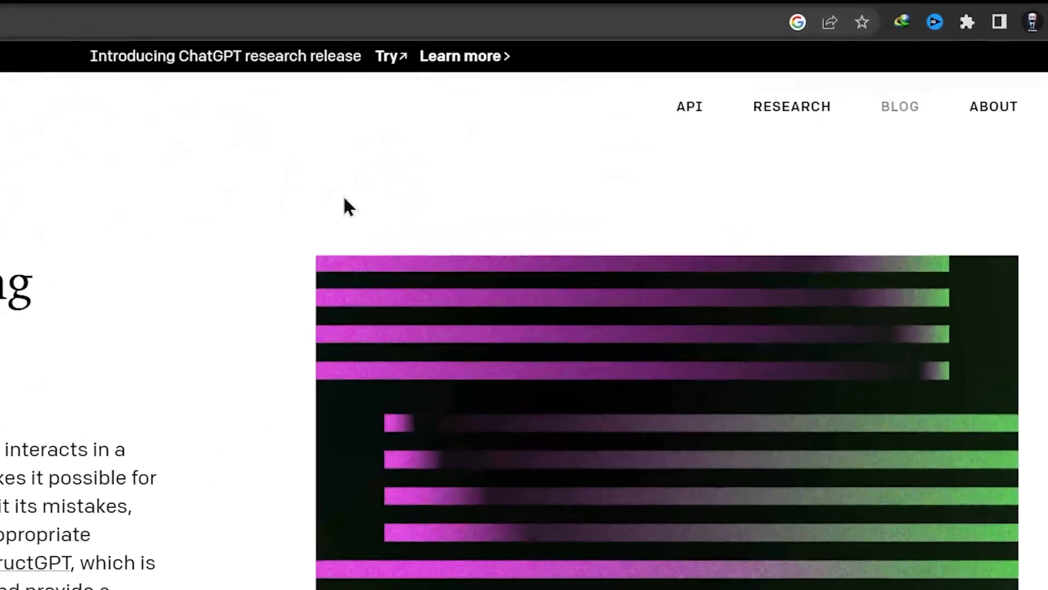
Check this site's active extensions, then open Chrome's extensions management page via the main menu.
{"action": "left_click", "coordinate": [966, 22]}
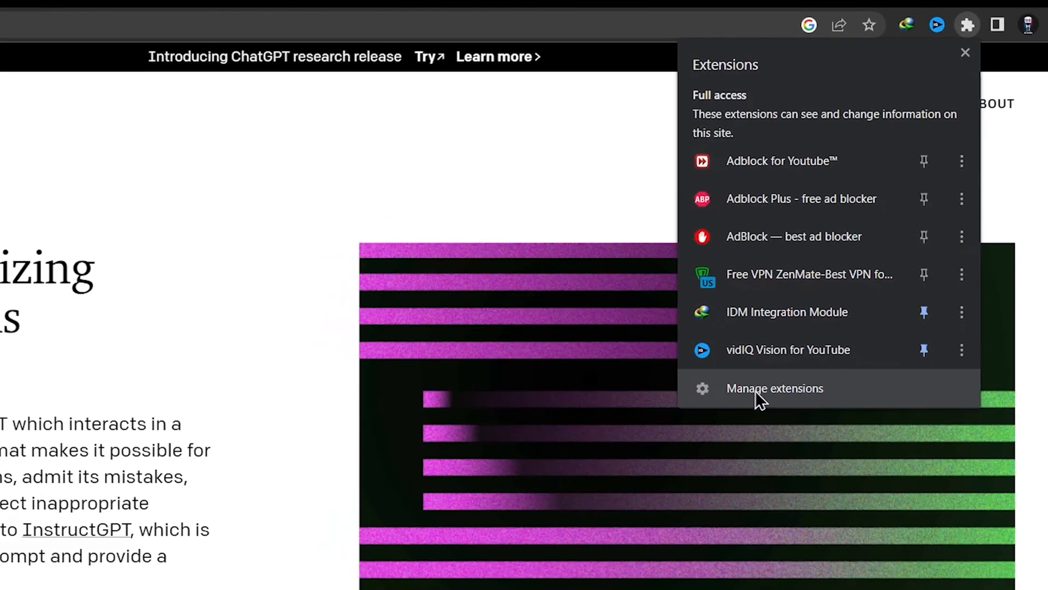
{"action": "left_click", "coordinate": [964, 53]}
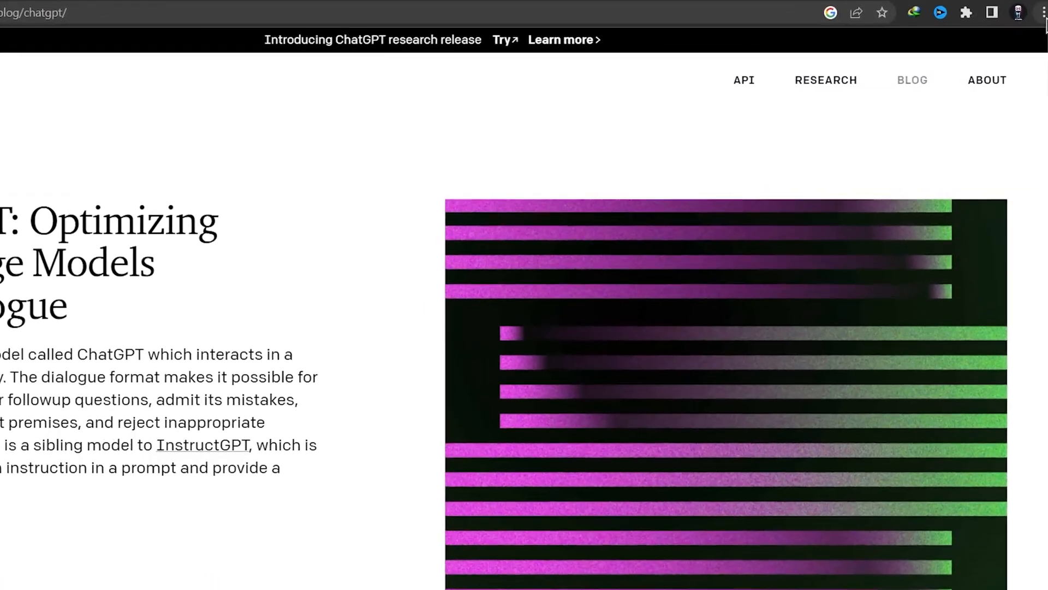
{"action": "left_click", "coordinate": [1043, 11]}
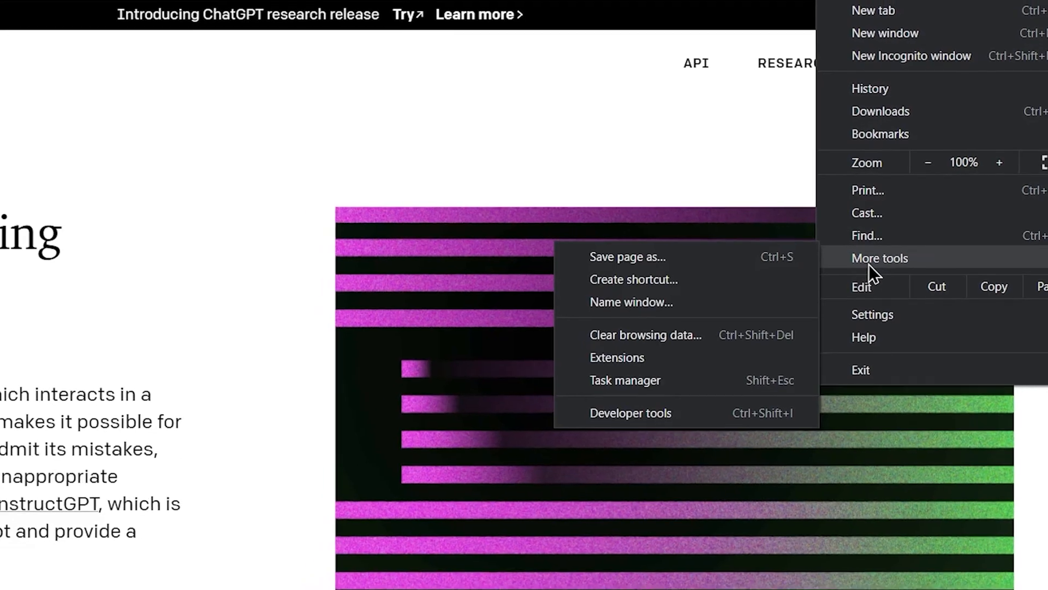
{"action": "left_click", "coordinate": [617, 358]}
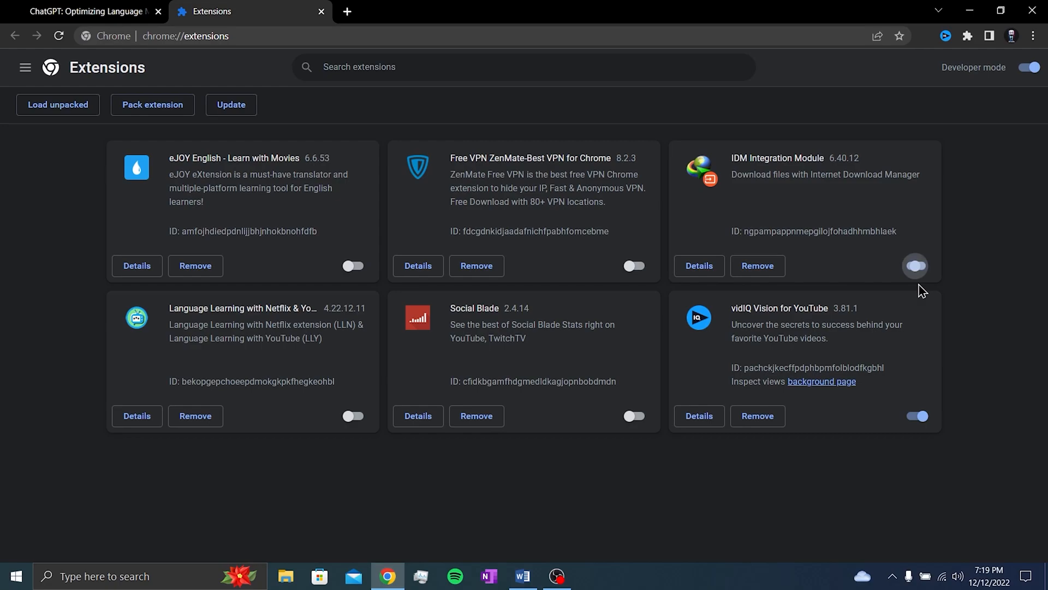
Switch off the vidIQ Vision for YouTube extension.
{"action": "left_click", "coordinate": [917, 416]}
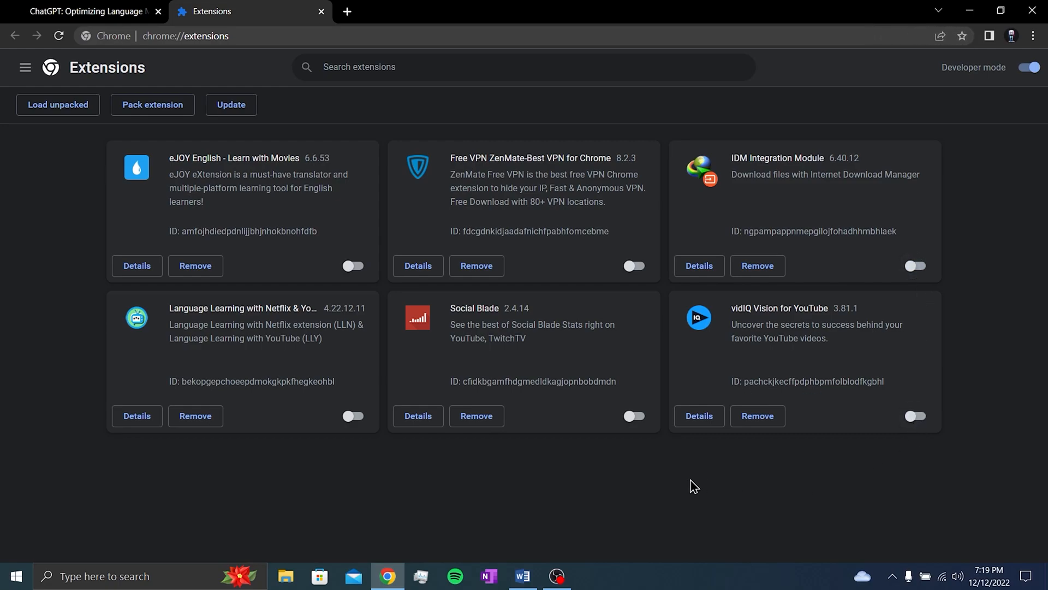
{"action": "mouse_move", "coordinate": [678, 475]}
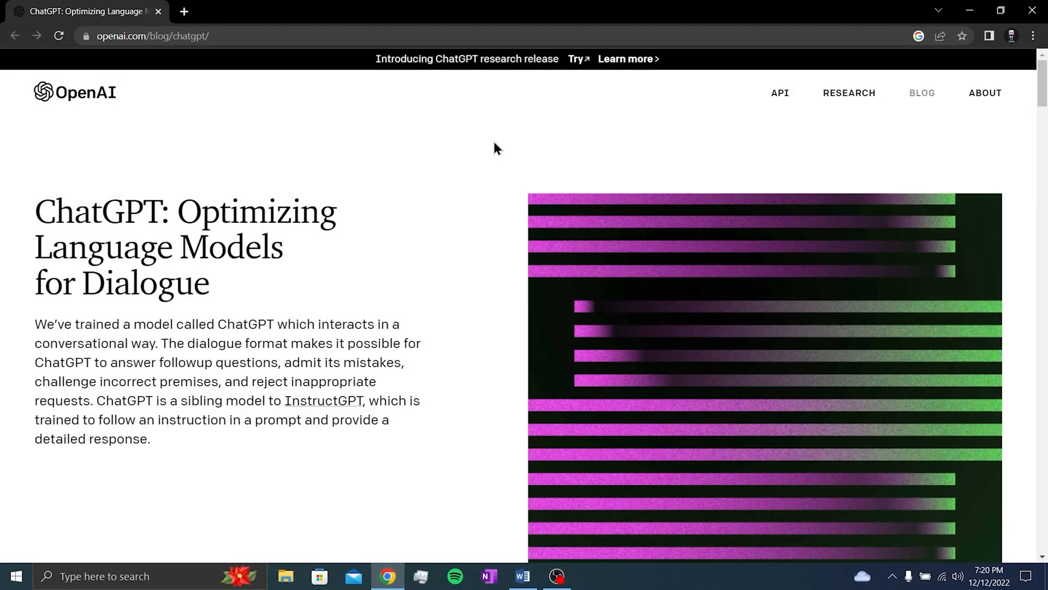
{"action": "mouse_move", "coordinate": [493, 140]}
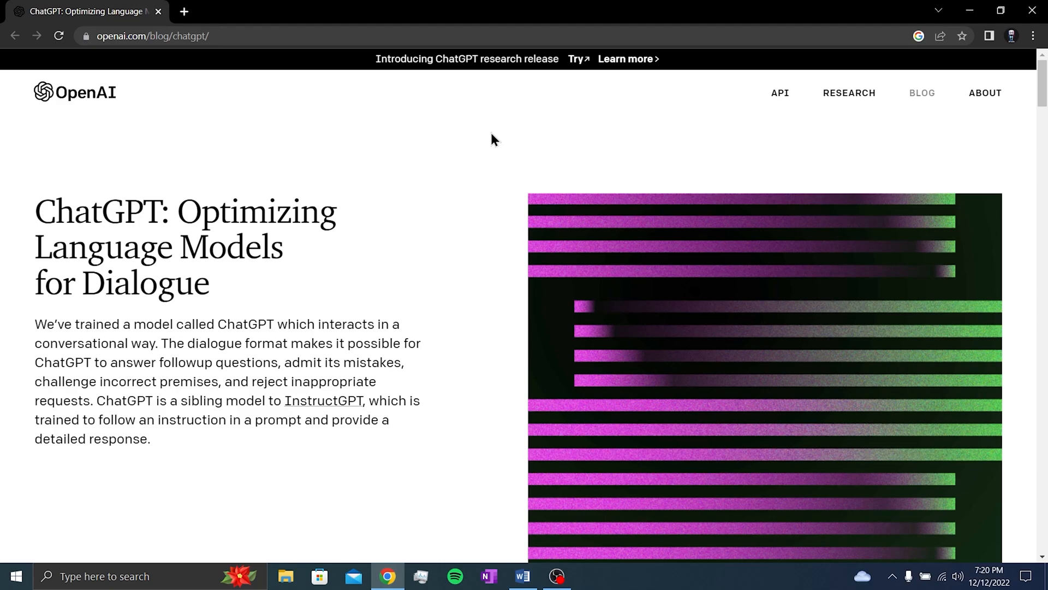
{"action": "mouse_move", "coordinate": [488, 136]}
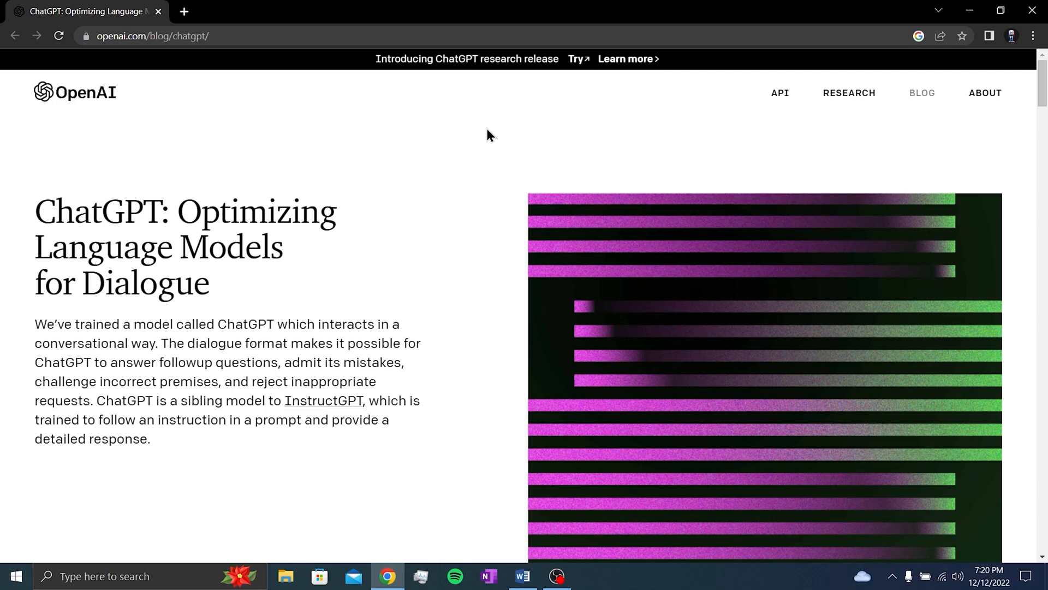
{"action": "mouse_move", "coordinate": [488, 141]}
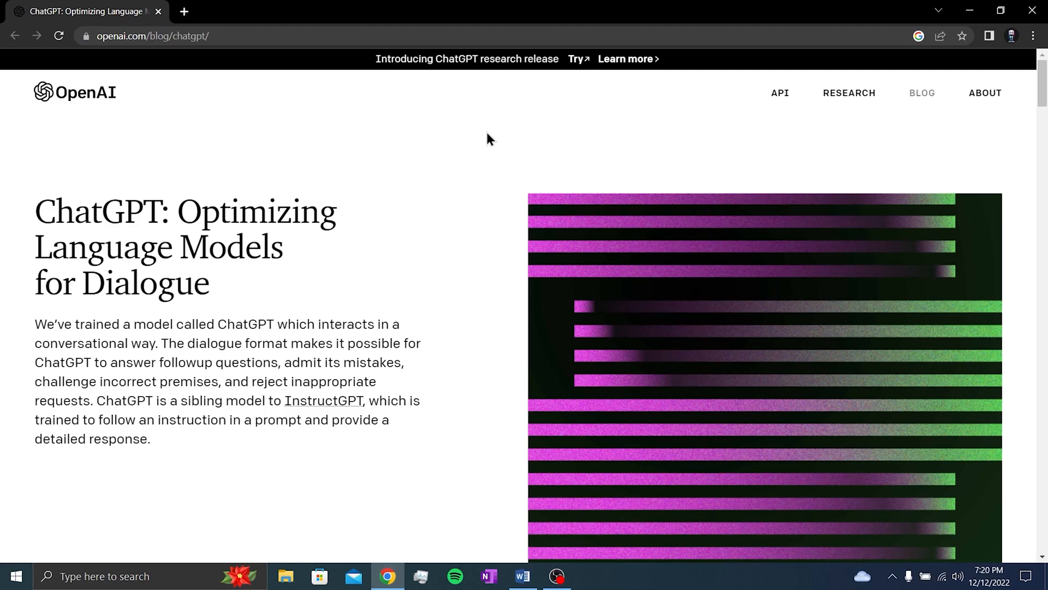
Open a new browser tab for the Chrome Web Store VPN search.
{"action": "left_click", "coordinate": [187, 11]}
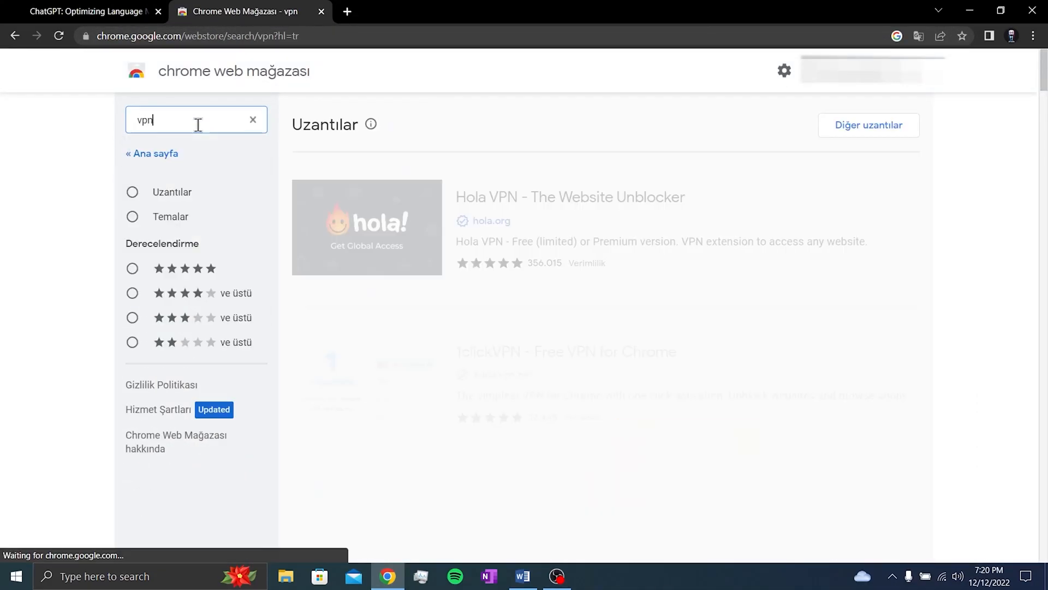
Search the store for 'zenmate', add ZenMate Free VPN, and return to the ChatGPT post.
{"action": "scroll", "scroll_direction": "down", "scroll_amount": 3}
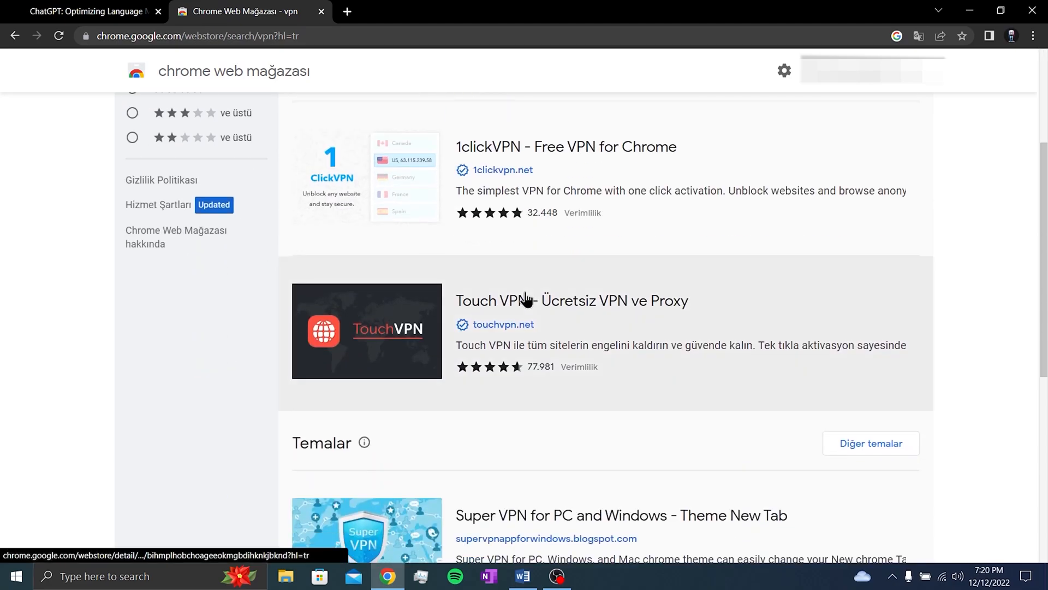
{"action": "left_click", "coordinate": [195, 120]}
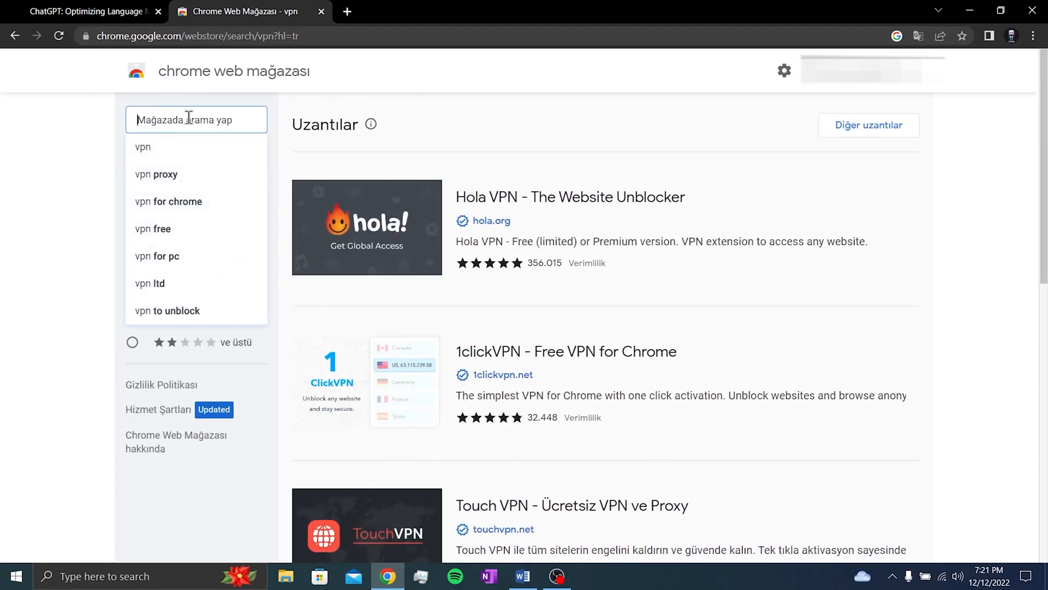
{"action": "type", "text": "zenmate"}
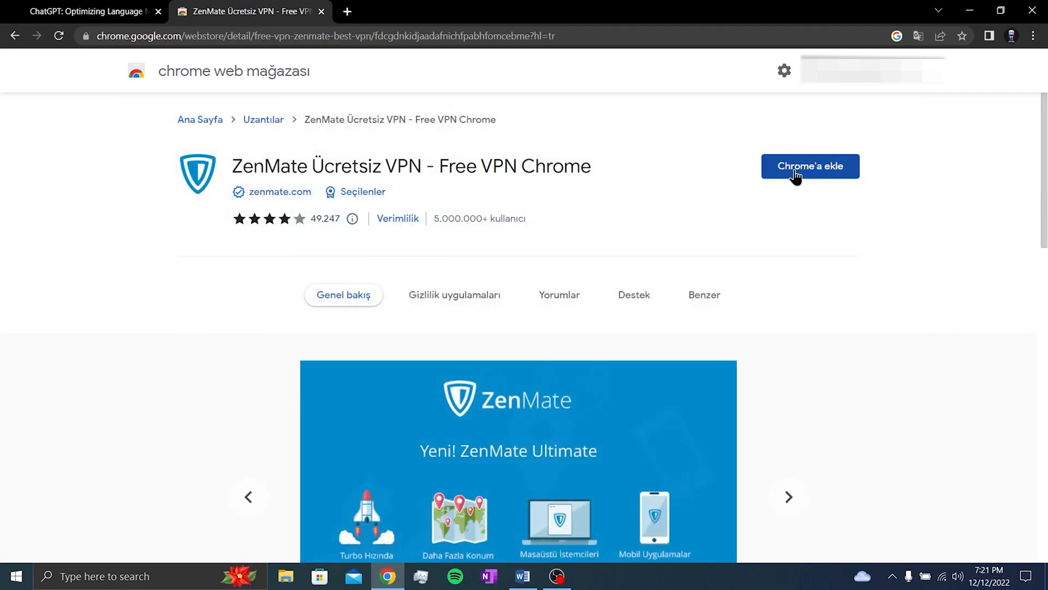
{"action": "left_click", "coordinate": [810, 166]}
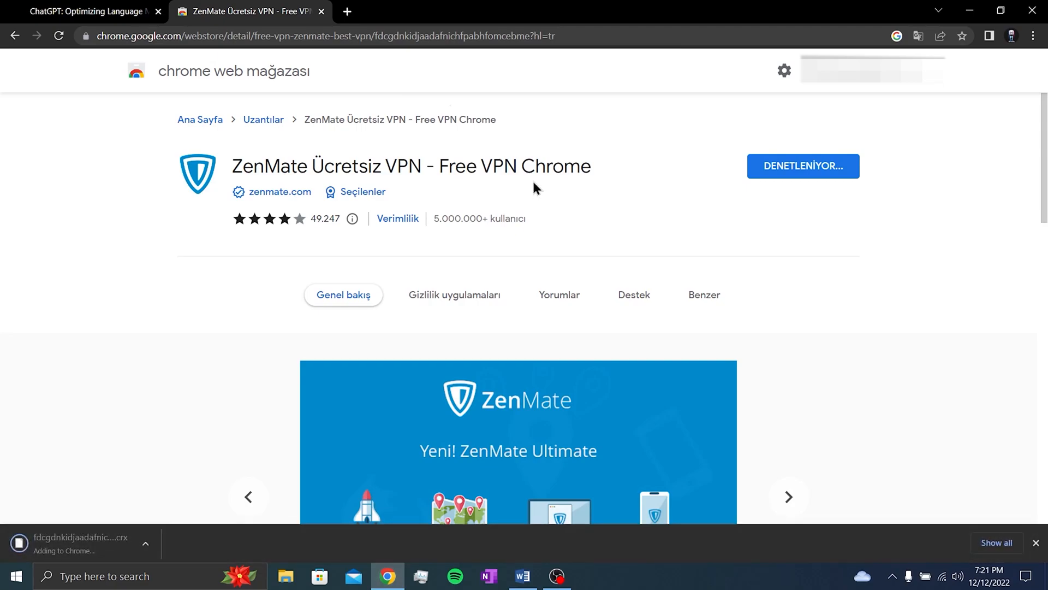
{"action": "left_click", "coordinate": [81, 11]}
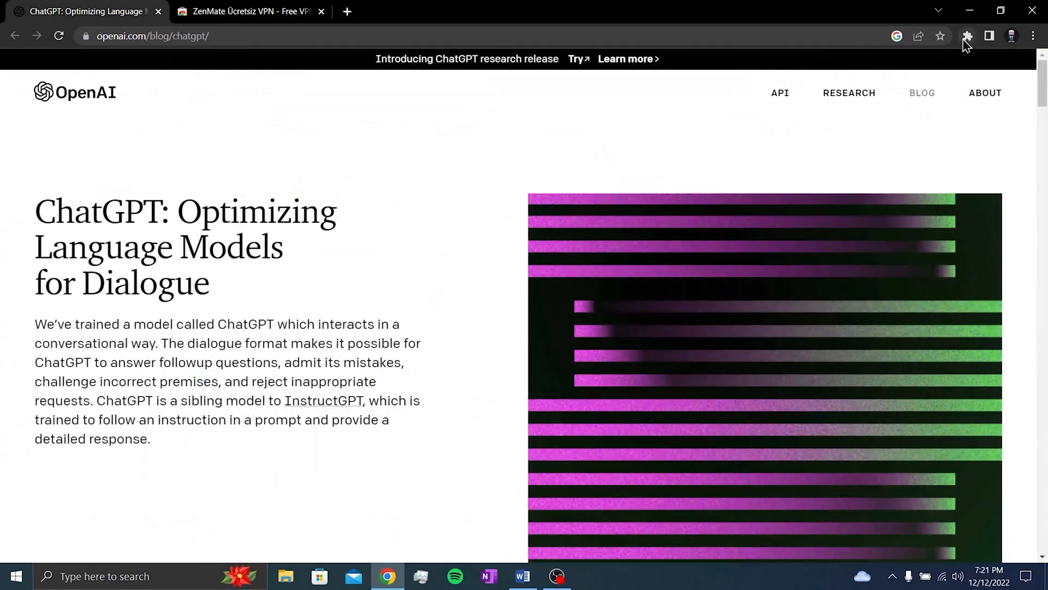
Launch ZenMate VPN, press the protection shield, and view available server locations.
{"action": "left_click", "coordinate": [967, 36]}
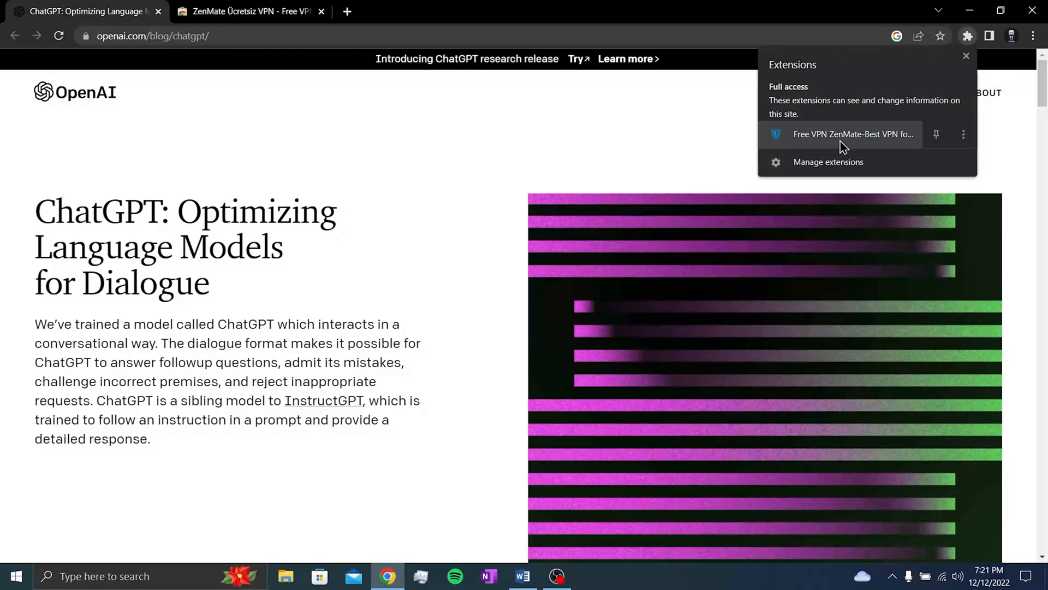
{"action": "left_click", "coordinate": [854, 135]}
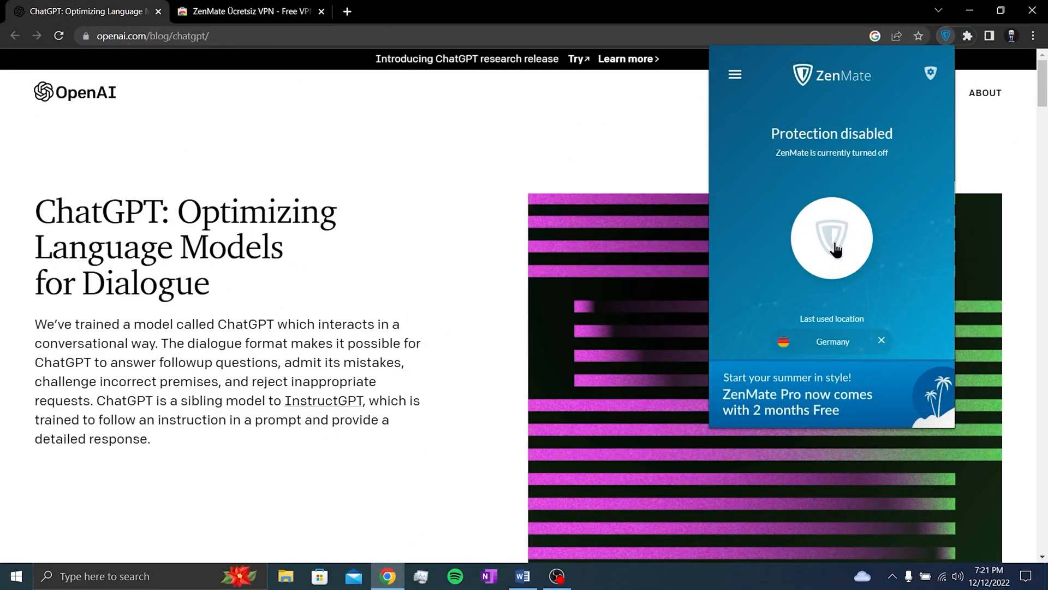
{"action": "left_click", "coordinate": [832, 239]}
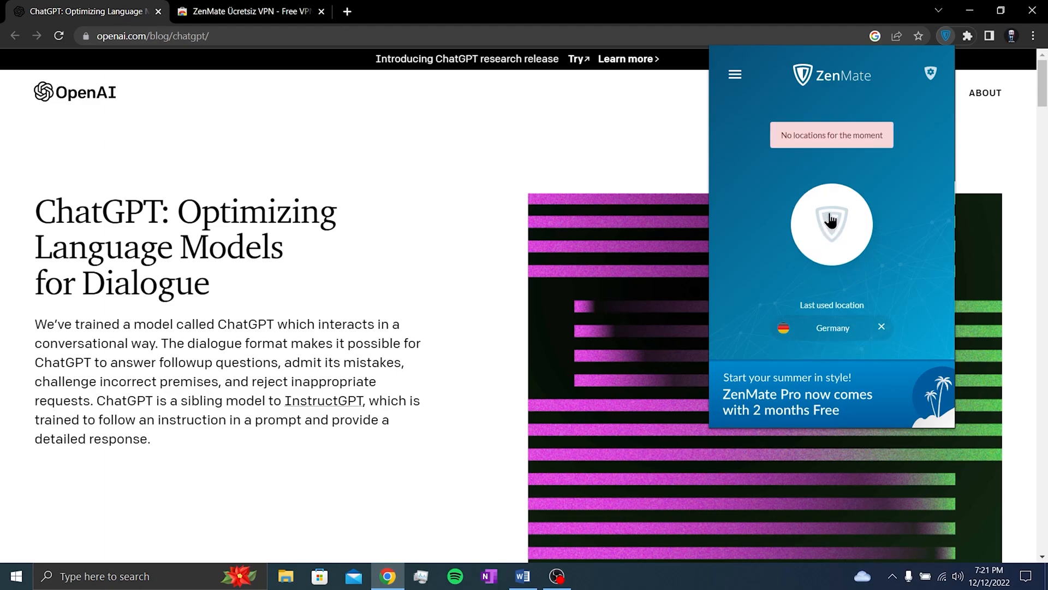
{"action": "left_click", "coordinate": [832, 224]}
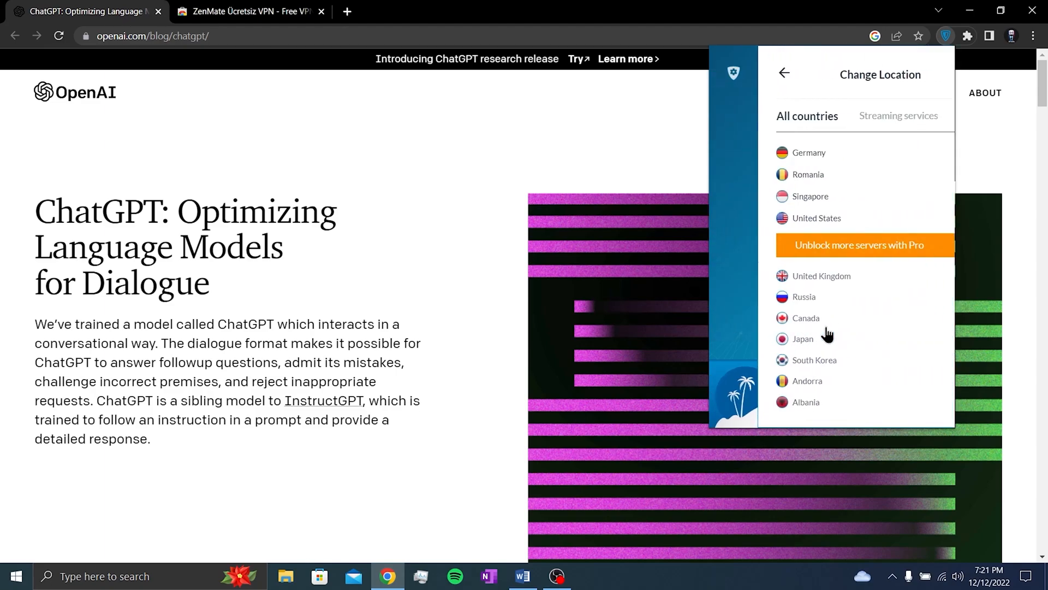
{"action": "left_click", "coordinate": [785, 73]}
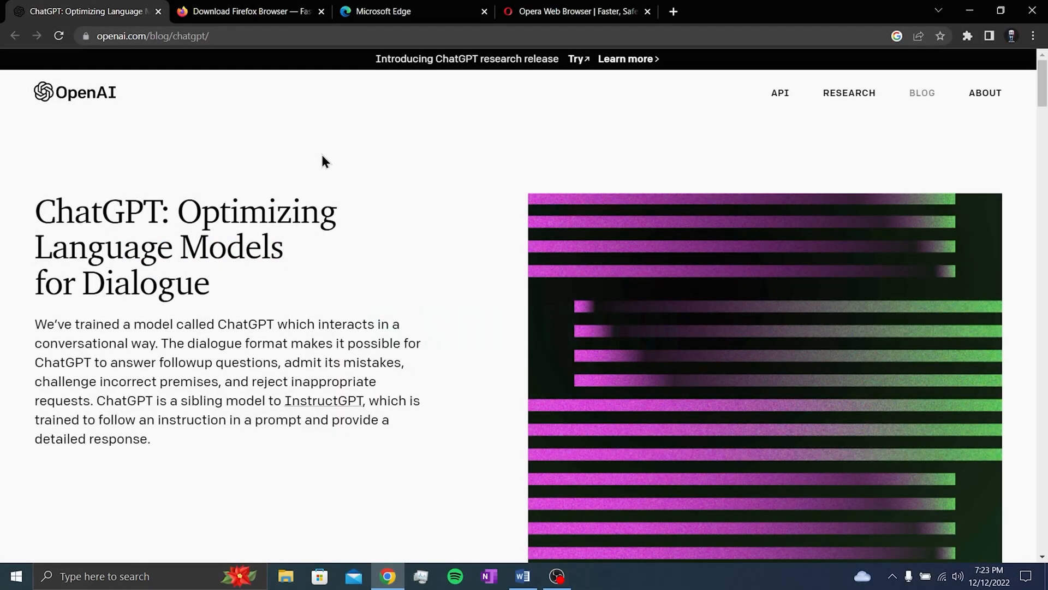
{"action": "mouse_move", "coordinate": [301, 137]}
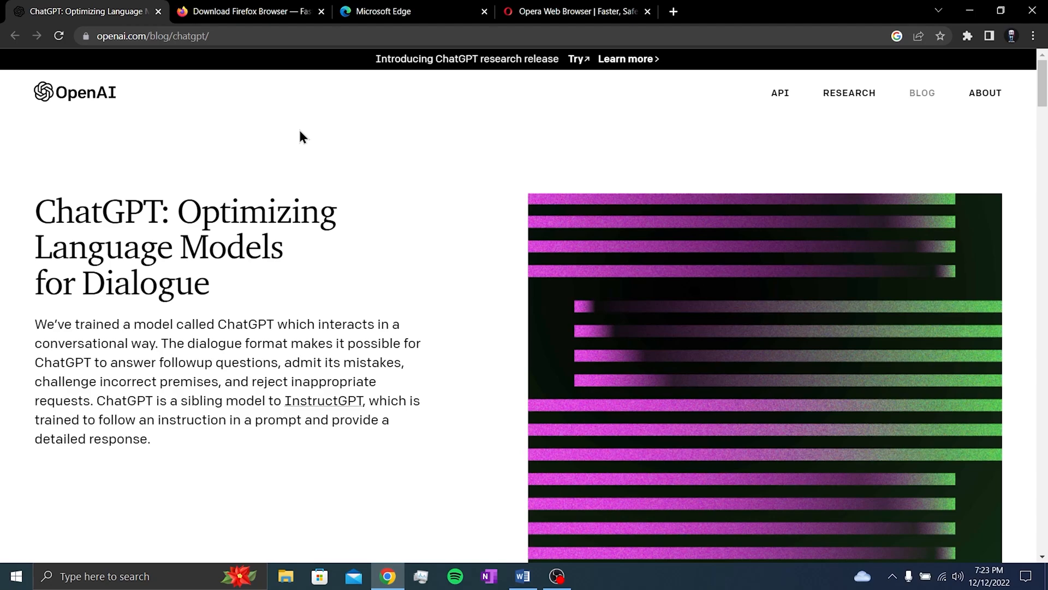
{"action": "mouse_move", "coordinate": [273, 112]}
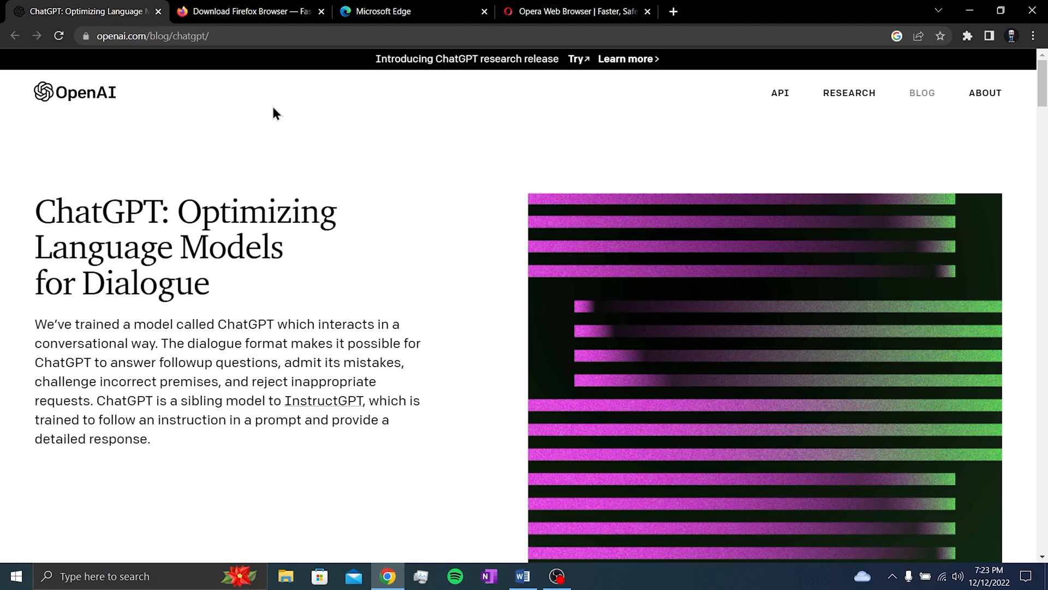
{"action": "mouse_move", "coordinate": [242, 131]}
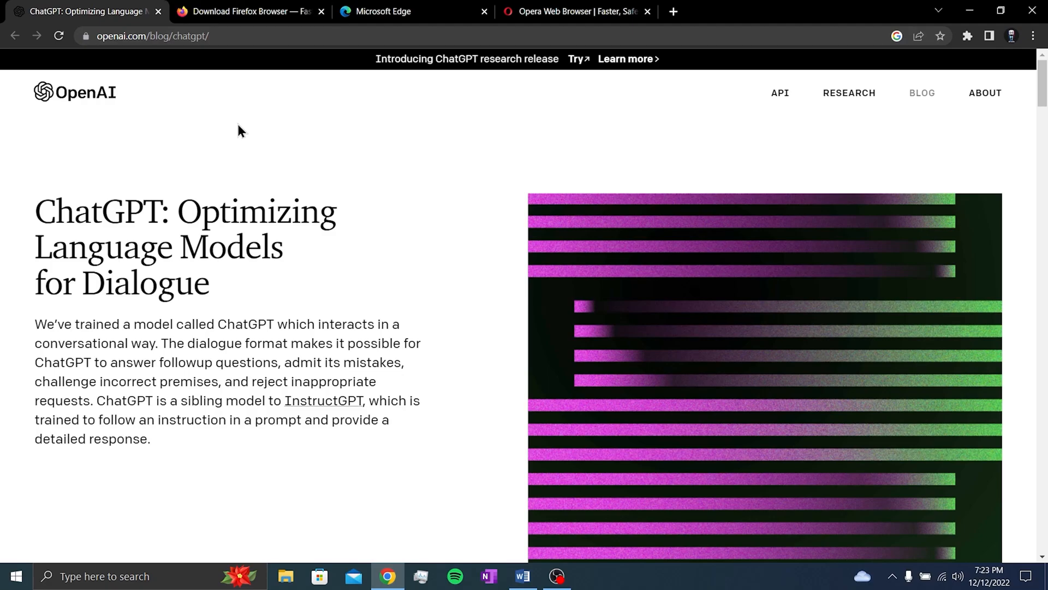
{"action": "left_click", "coordinate": [254, 12]}
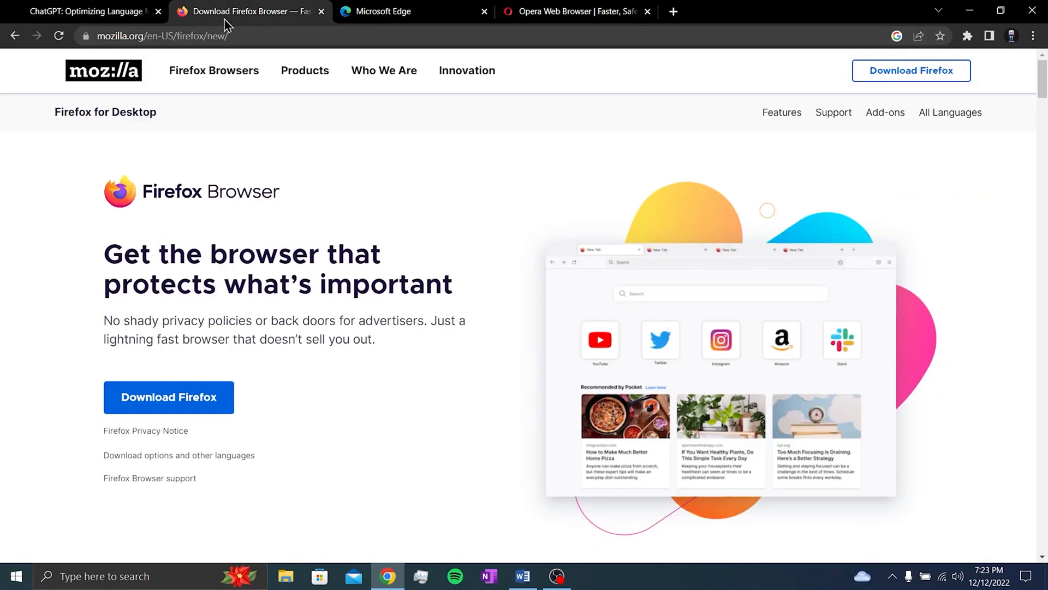
{"action": "mouse_move", "coordinate": [363, 138]}
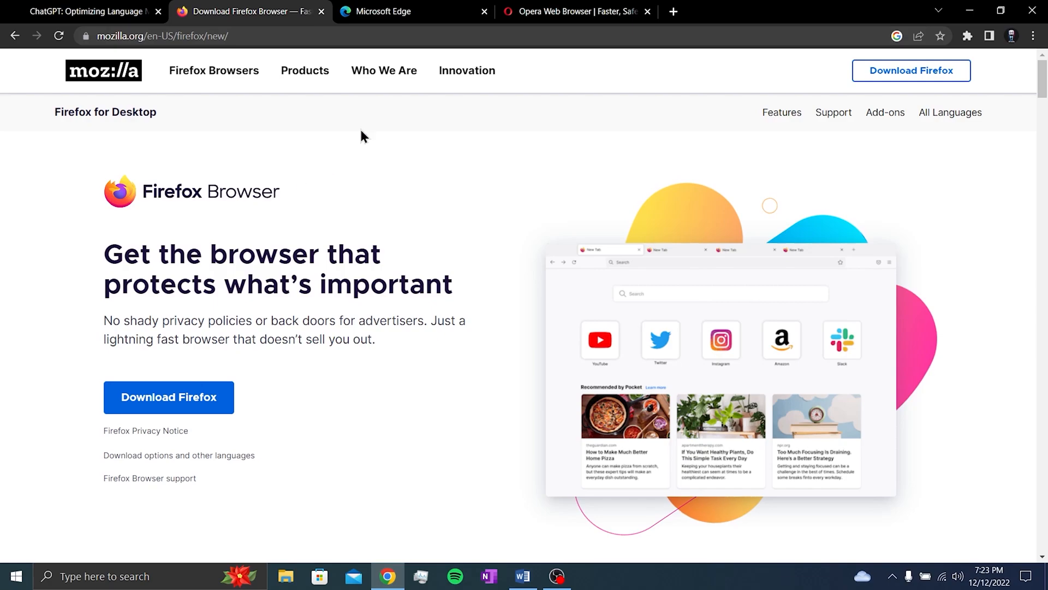
{"action": "left_click", "coordinate": [581, 11]}
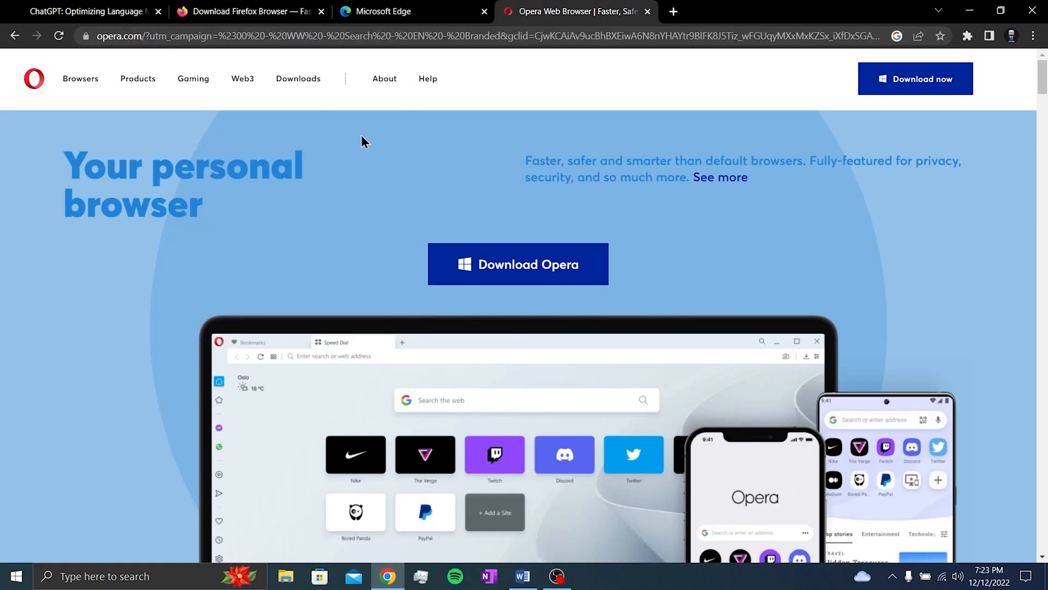
{"action": "left_click", "coordinate": [192, 78]}
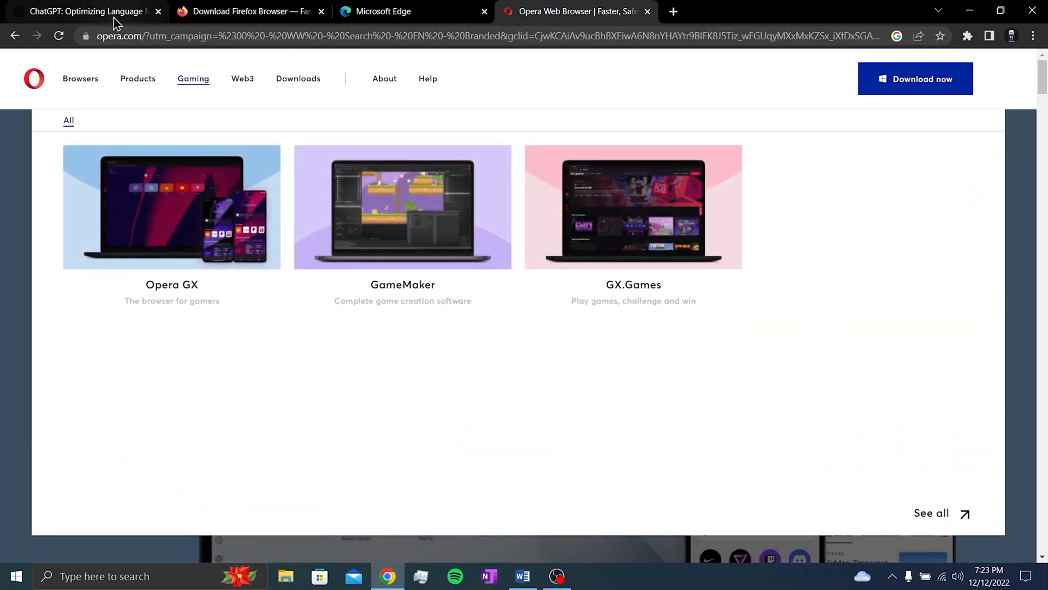
{"action": "scroll", "scroll_direction": "up", "scroll_amount": 3}
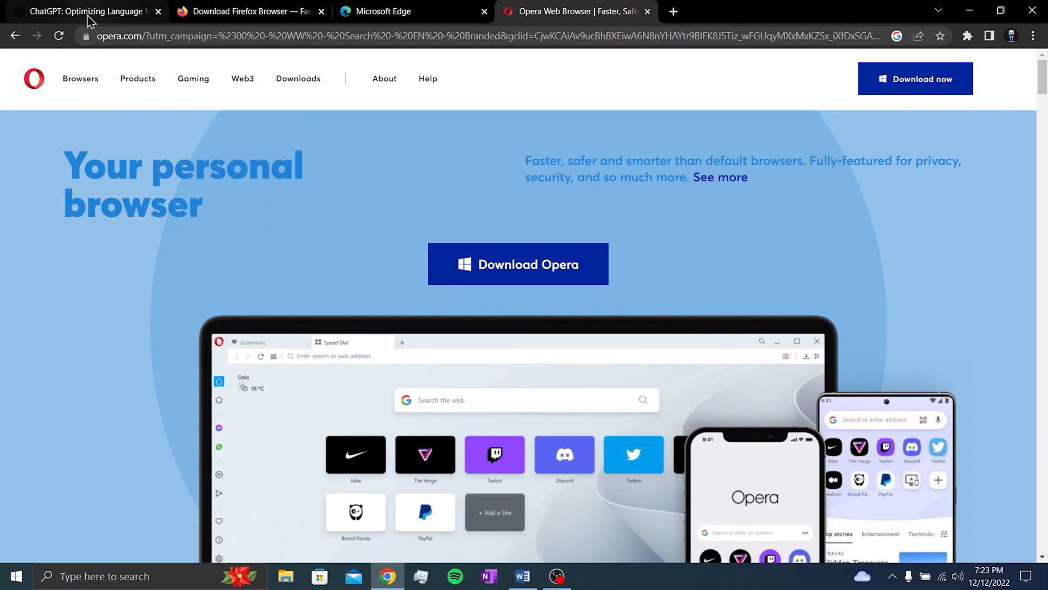
{"action": "left_click", "coordinate": [82, 12]}
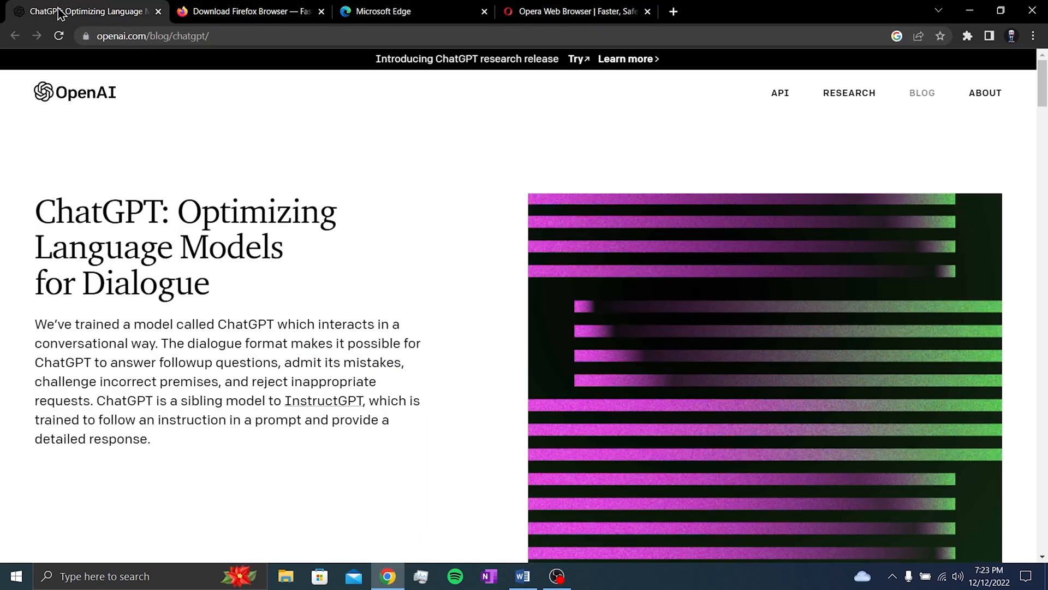
{"action": "mouse_move", "coordinate": [363, 265]}
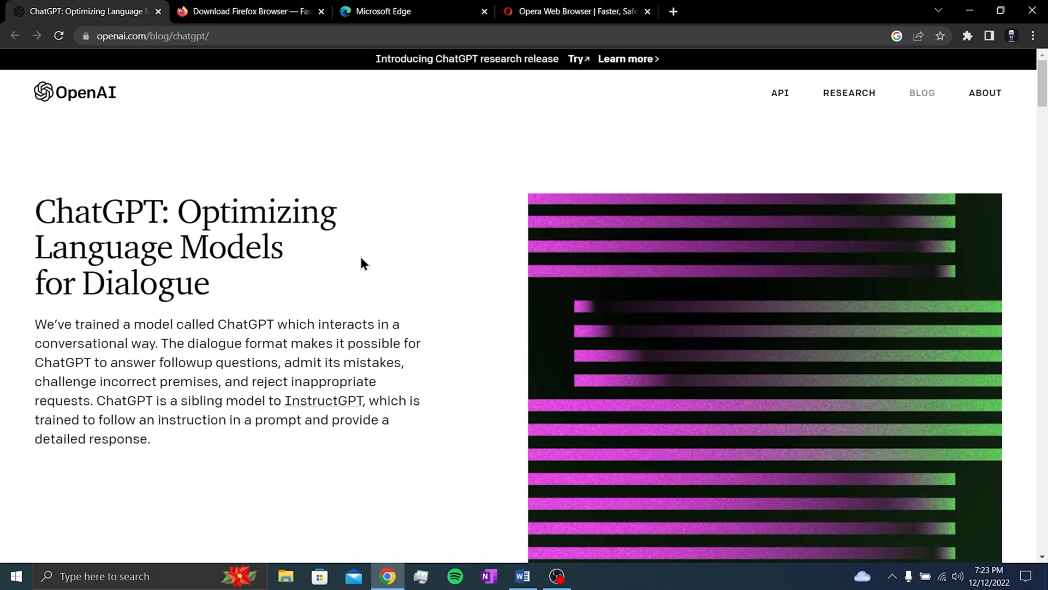
{"action": "left_click", "coordinate": [585, 10]}
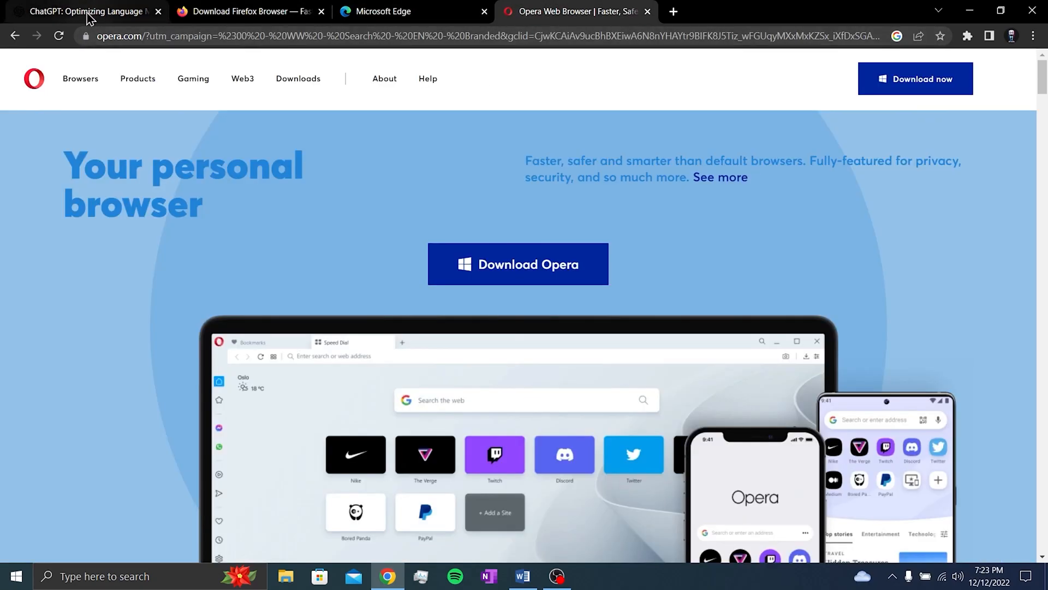
{"action": "left_click", "coordinate": [87, 11]}
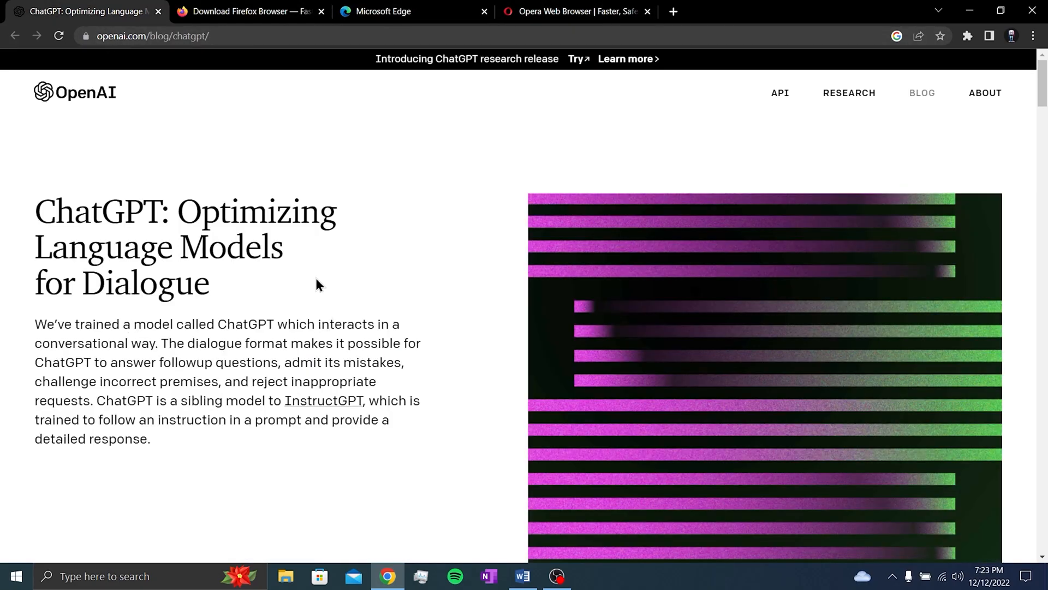
{"action": "mouse_move", "coordinate": [453, 280]}
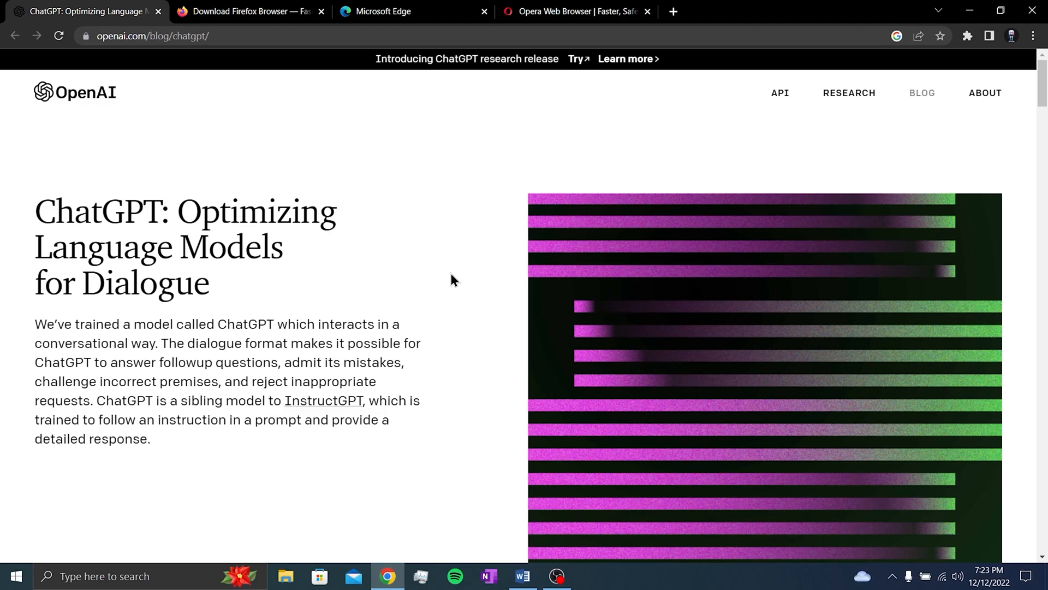
{"action": "mouse_move", "coordinate": [299, 272]}
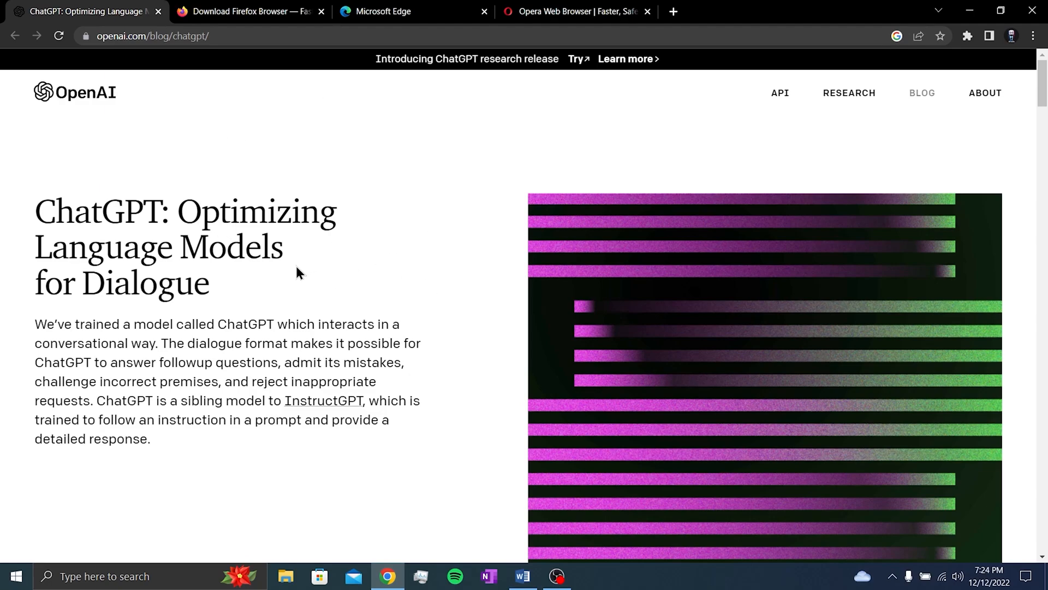
{"action": "mouse_move", "coordinate": [237, 275]}
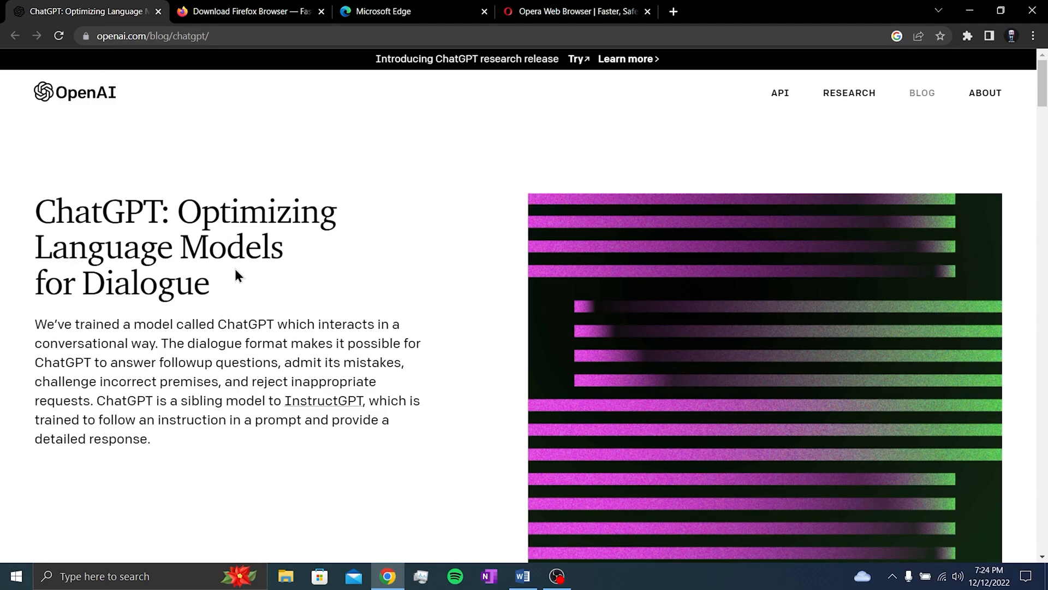
{"action": "mouse_move", "coordinate": [316, 184]}
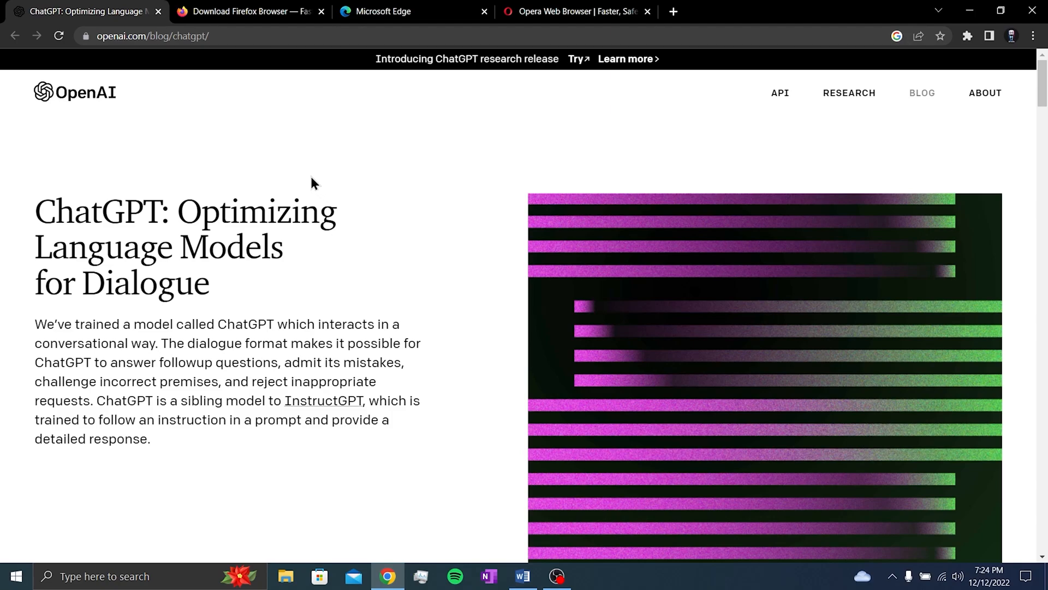
{"action": "mouse_move", "coordinate": [112, 227]}
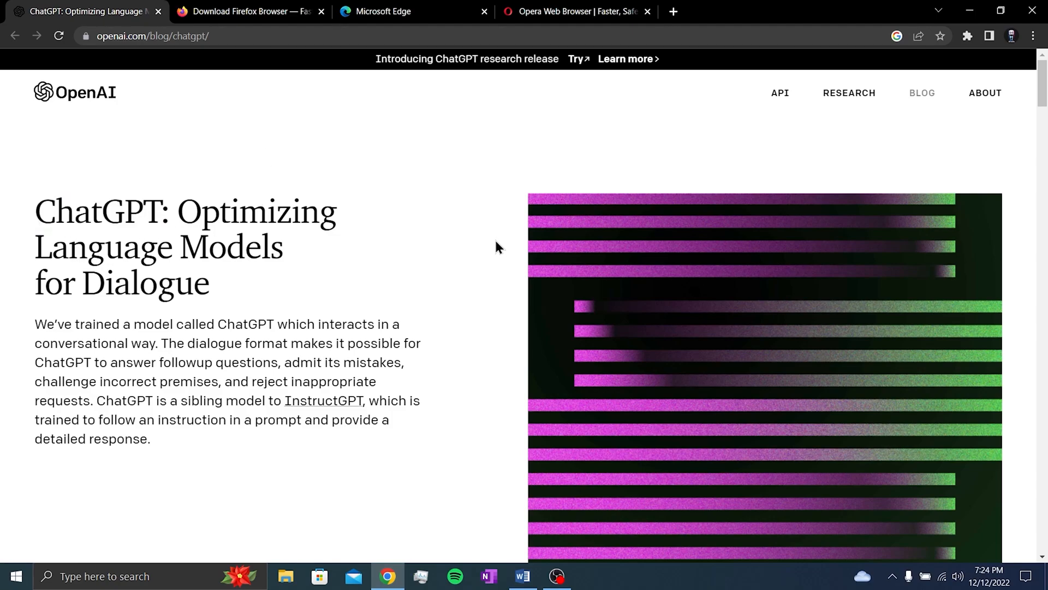
{"action": "mouse_move", "coordinate": [414, 231]}
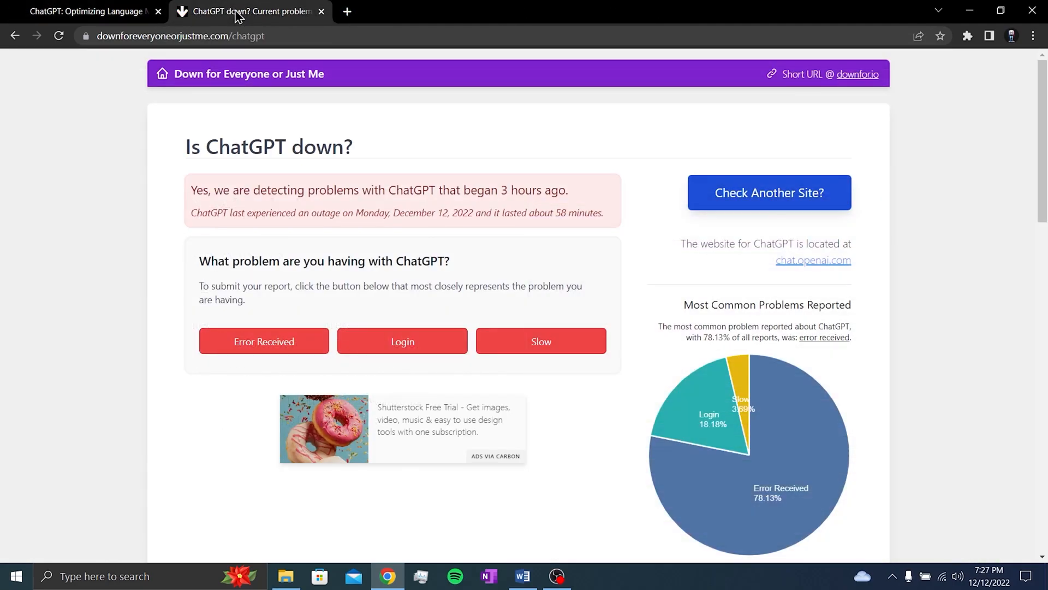
{"action": "mouse_move", "coordinate": [188, 36]}
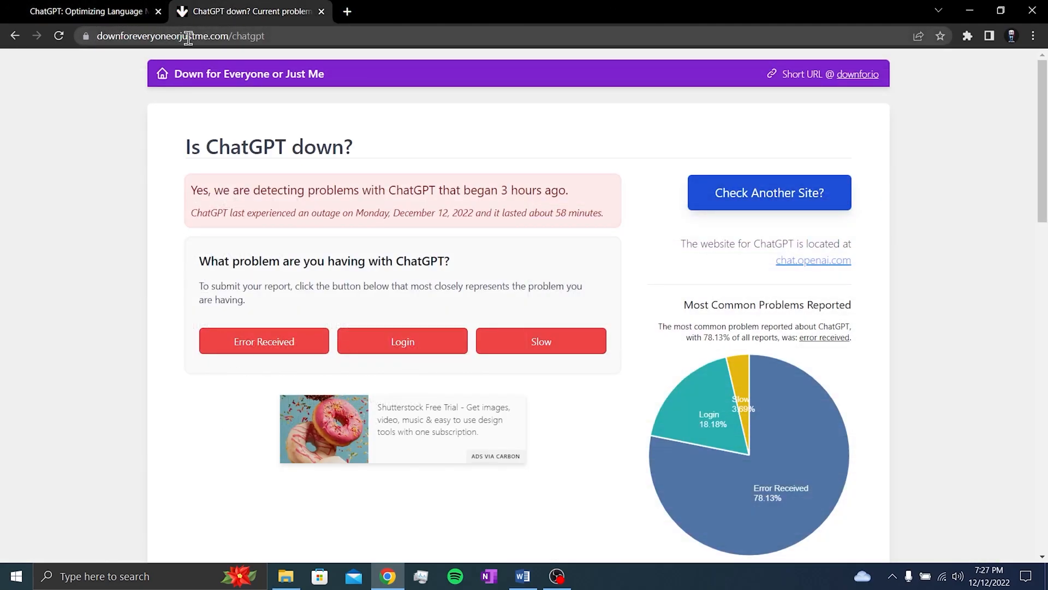